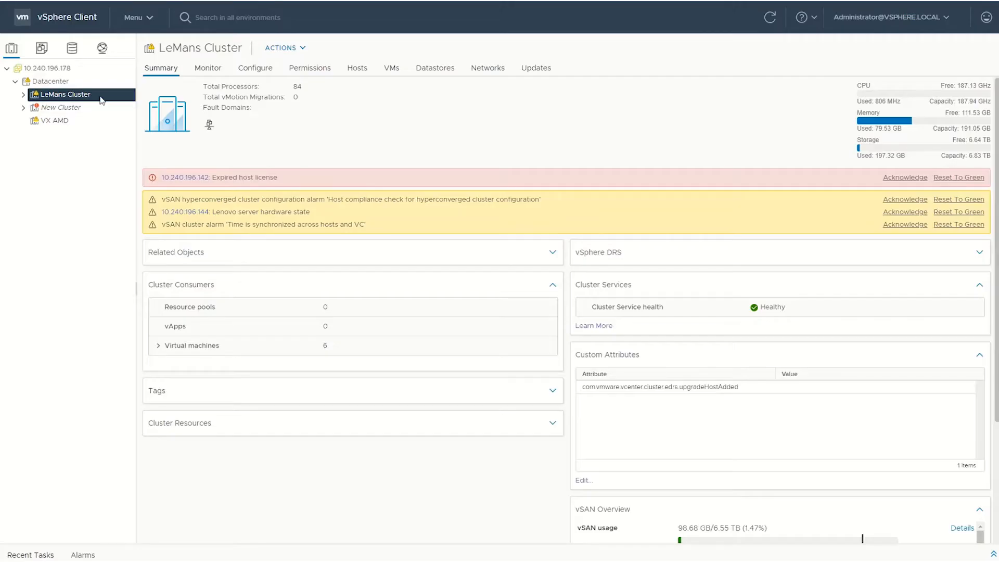
Select the LeMans Cluster and view its Monitor issues list of four triggered alarms.
{"action": "left_click", "coordinate": [24, 95]}
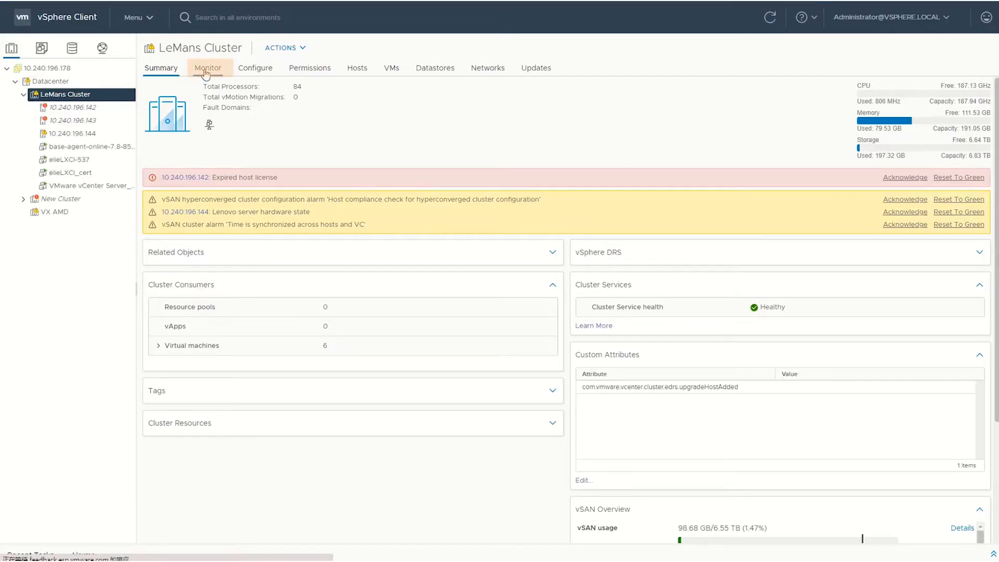
{"action": "left_click", "coordinate": [208, 67]}
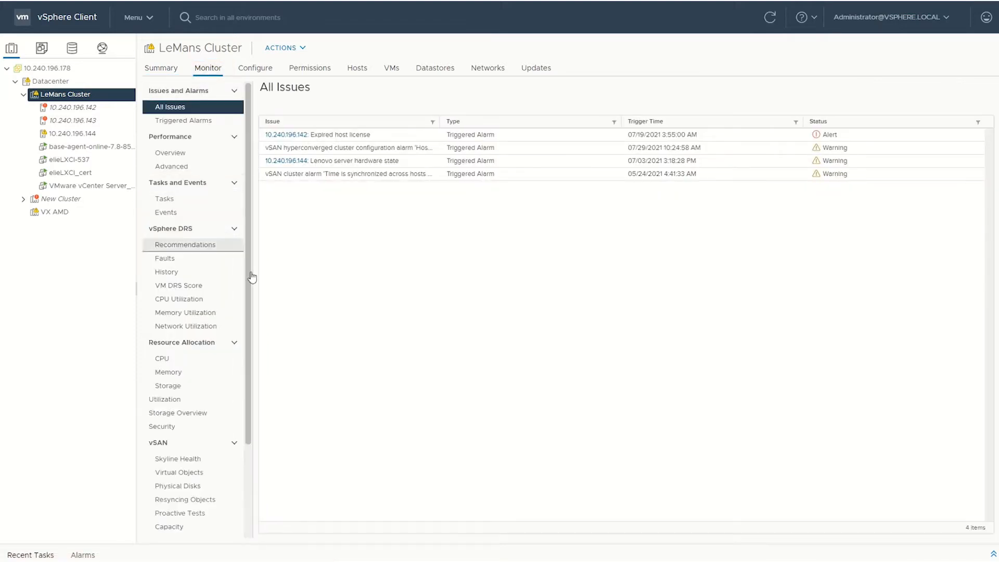
{"action": "scroll", "scroll_direction": "down", "scroll_amount": 3}
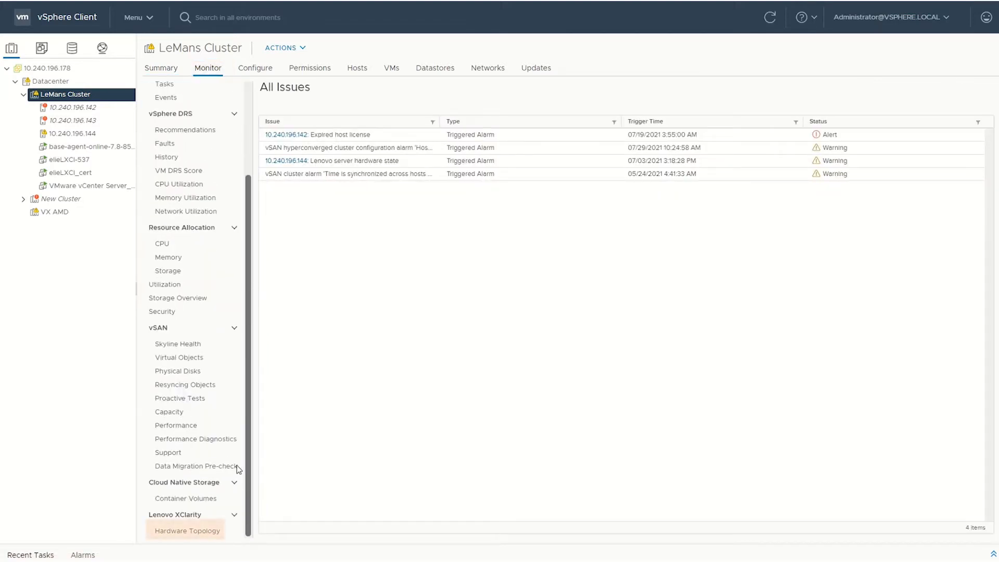
Show the Lenovo XClarity Hardware Topology, expand All hosts into vSAN Hosts, and enter '10.' in the host search.
{"action": "left_click", "coordinate": [187, 530]}
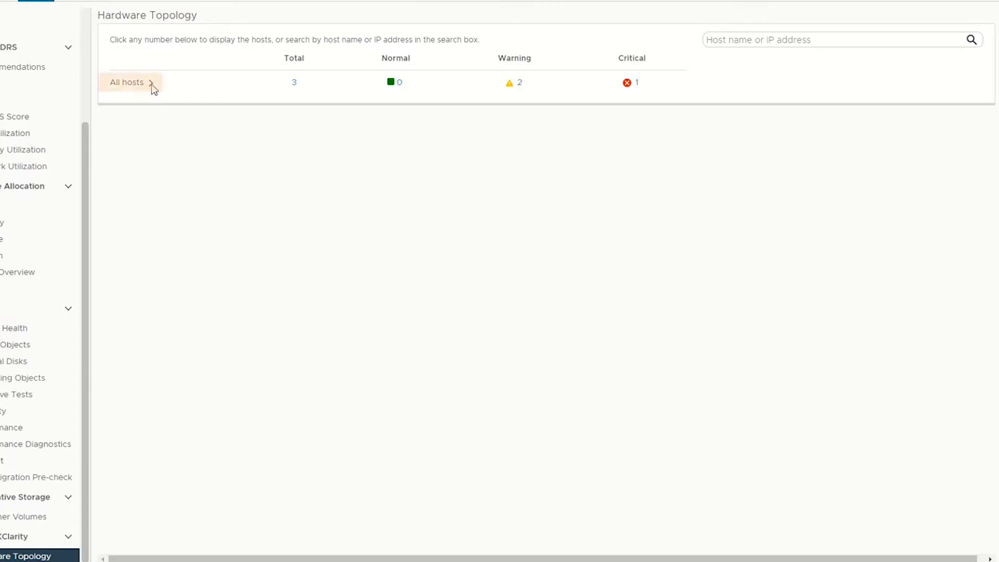
{"action": "left_click", "coordinate": [152, 82]}
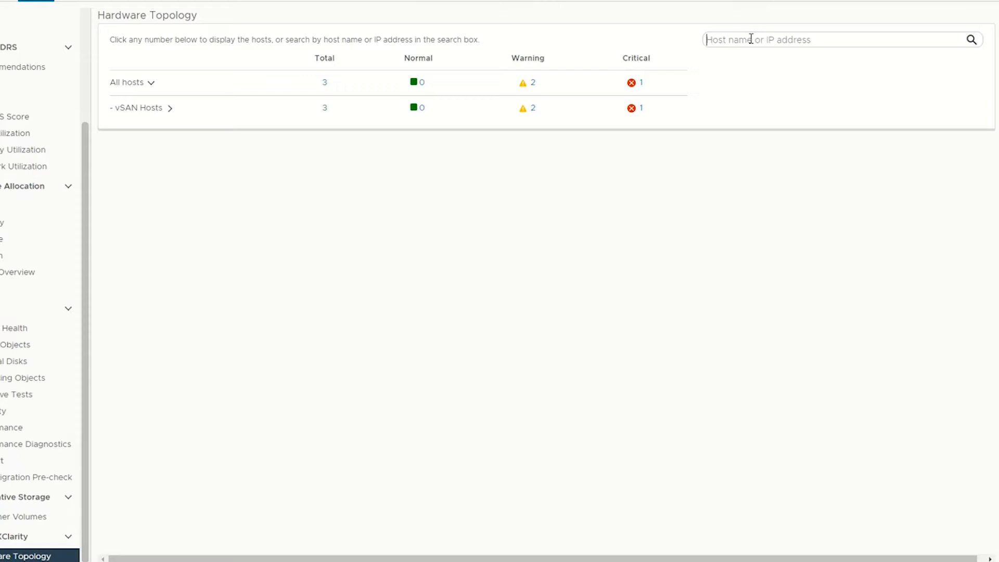
{"action": "type", "text": "10."}
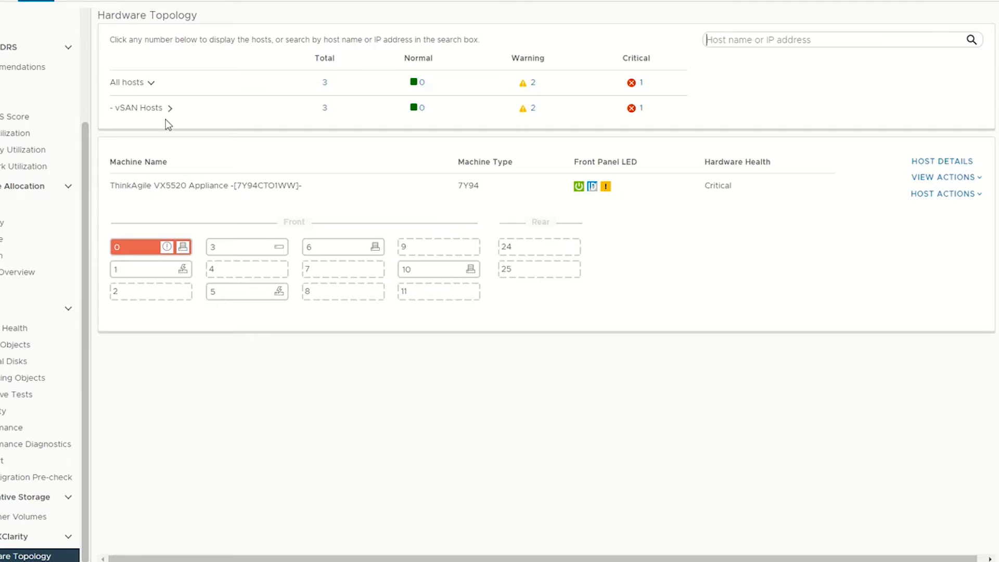
Break vSAN Hosts down into vSAN Disks (9) and Disk Groups (4) and filter by a host count.
{"action": "left_click", "coordinate": [169, 107]}
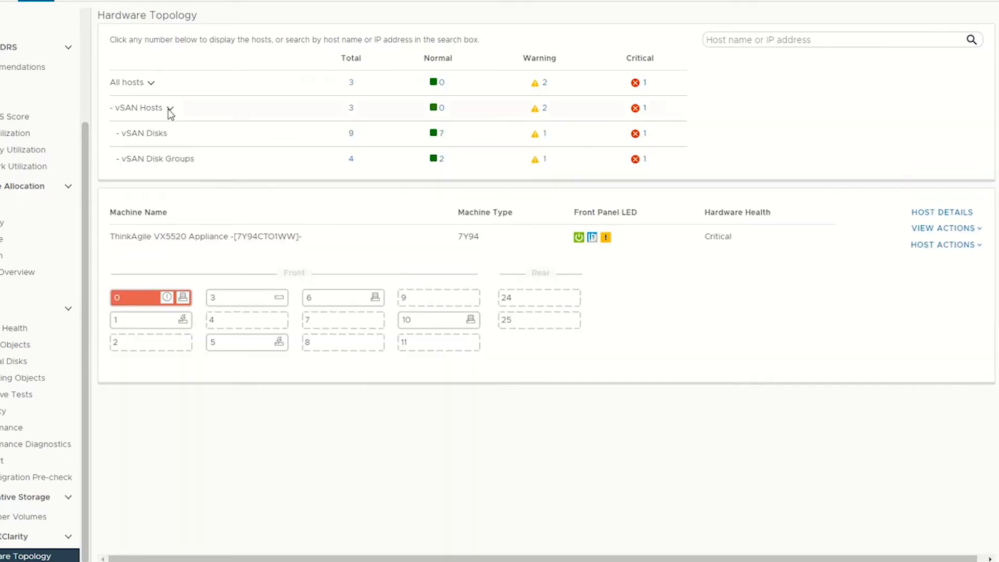
{"action": "mouse_move", "coordinate": [538, 111]}
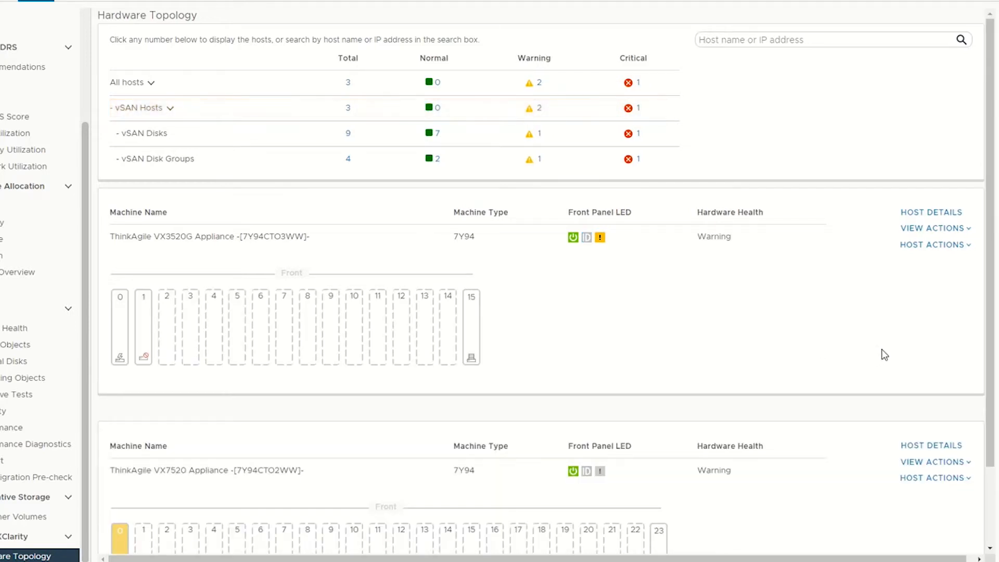
{"action": "scroll", "scroll_direction": "down", "scroll_amount": 3}
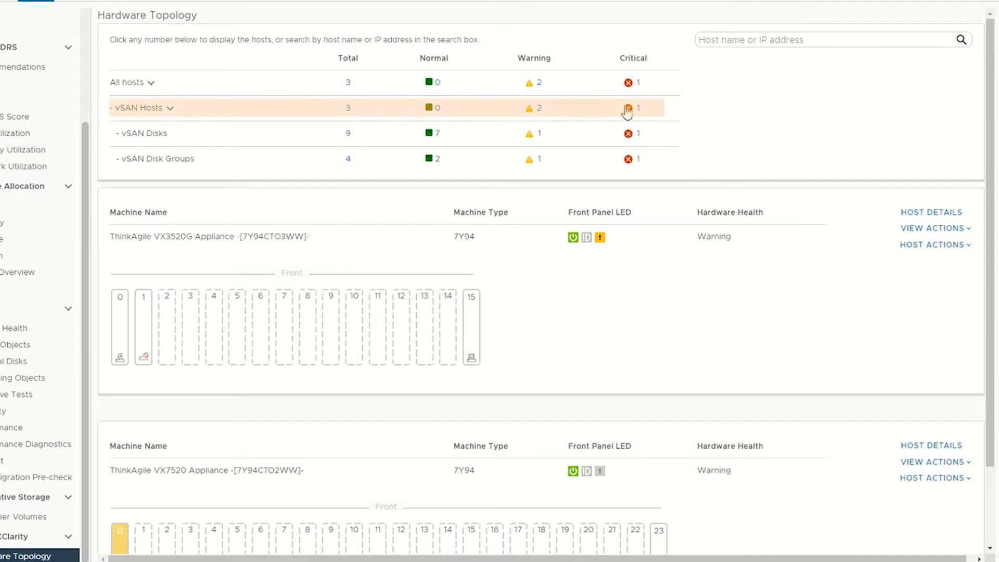
{"action": "left_click", "coordinate": [635, 107]}
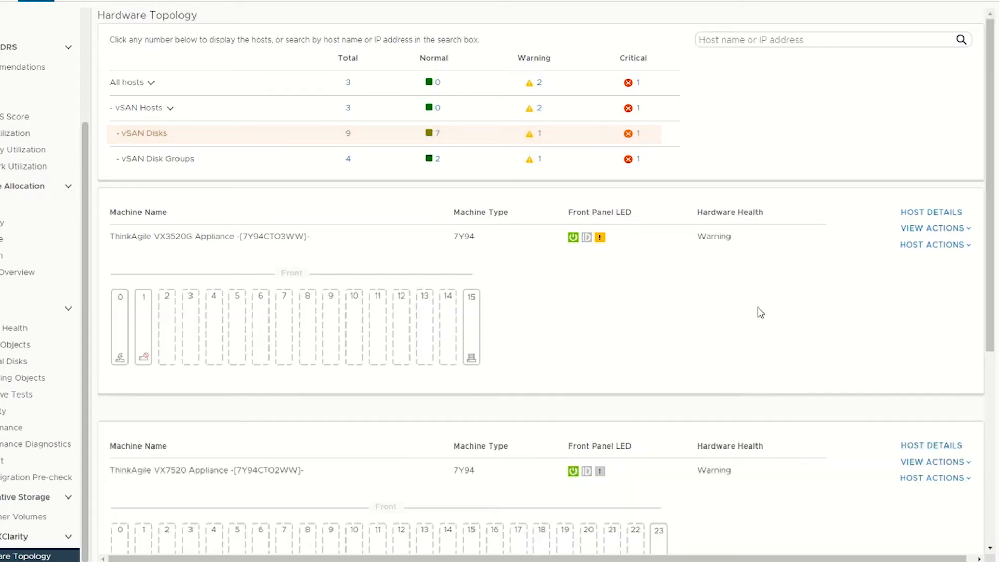
Scroll through the host cards to review the VX7520 appliance with its disk bay 0 warning.
{"action": "scroll", "scroll_direction": "down", "scroll_amount": 3}
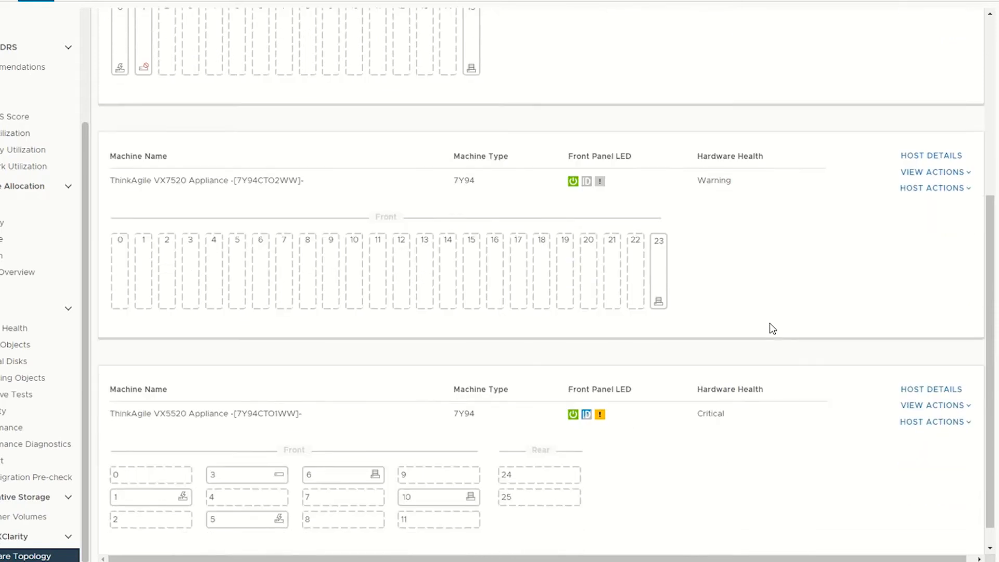
{"action": "scroll", "scroll_direction": "down", "scroll_amount": 3}
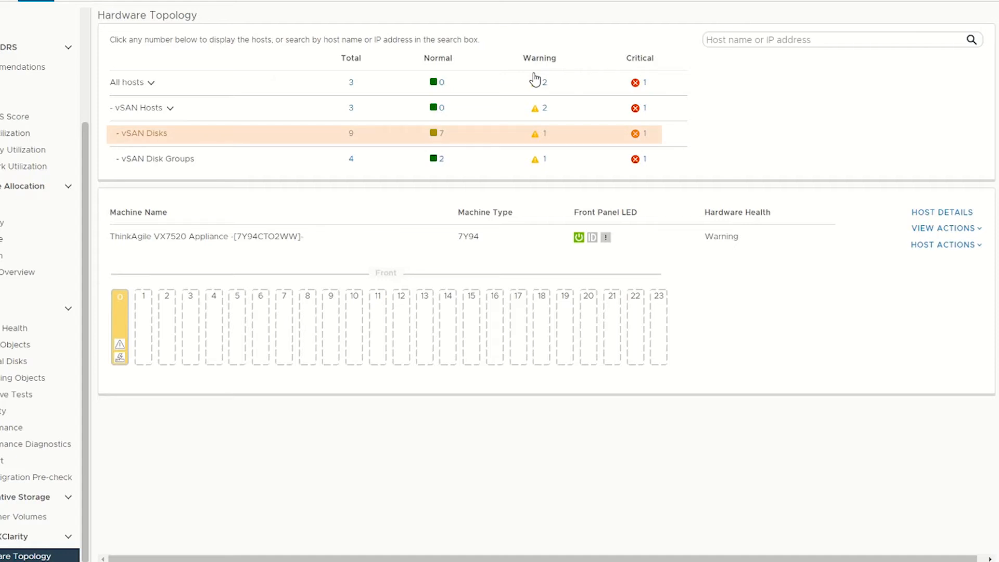
{"action": "mouse_move", "coordinate": [551, 105]}
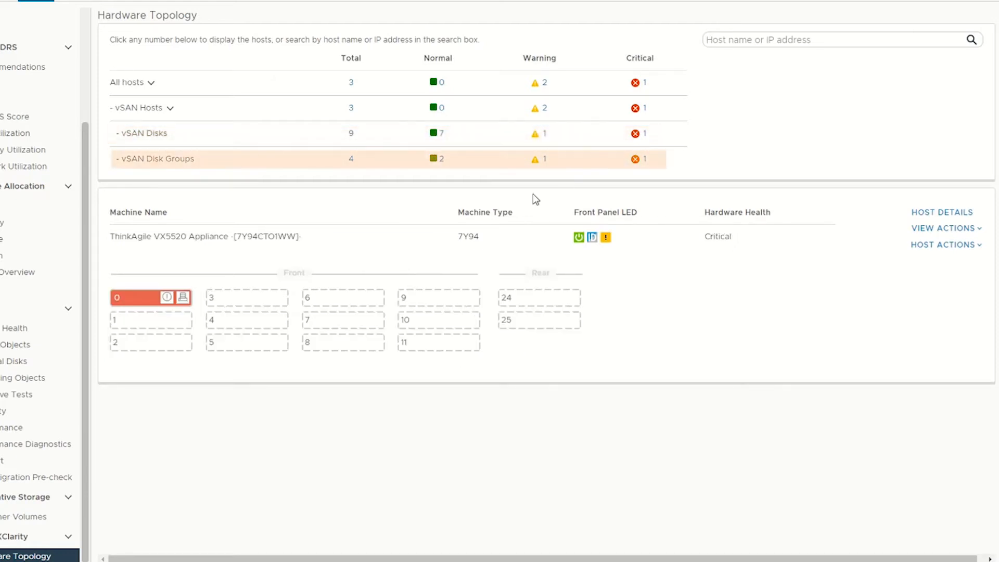
{"action": "mouse_move", "coordinate": [450, 190]}
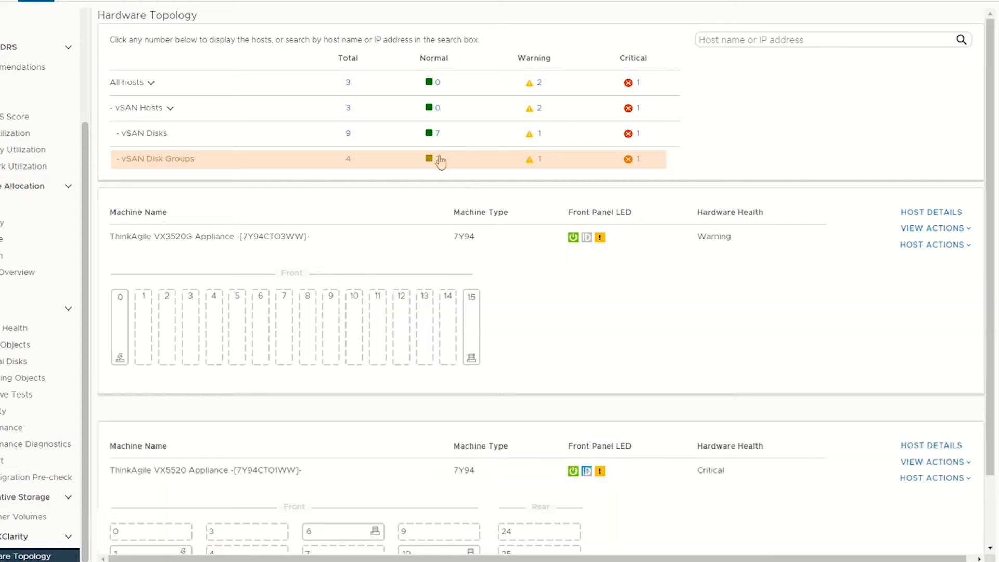
Filter hosts by critical vSAN Disk Groups, then clear the filter to list all hosts again.
{"action": "scroll", "scroll_direction": "down", "scroll_amount": 3}
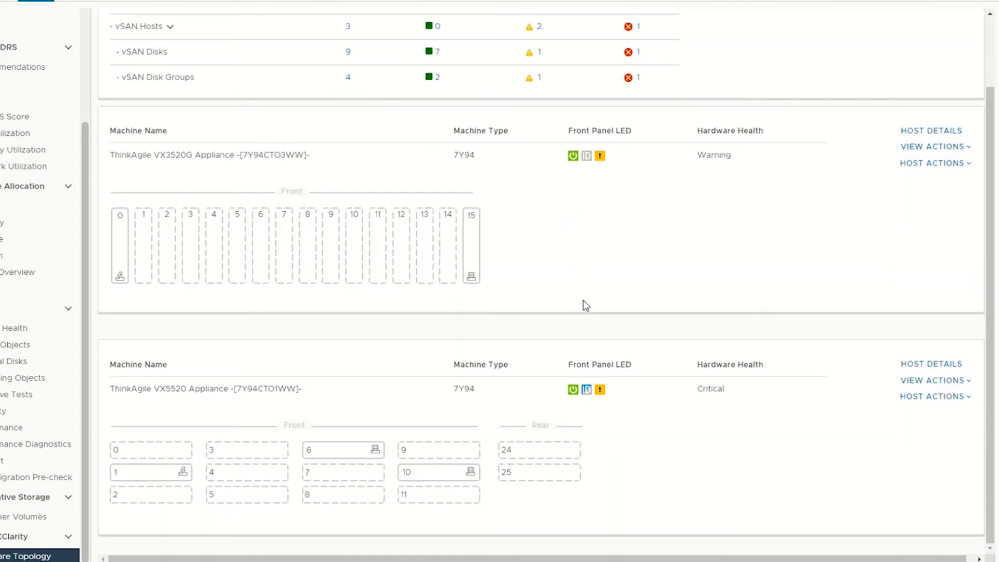
{"action": "scroll", "scroll_direction": "up", "scroll_amount": 3}
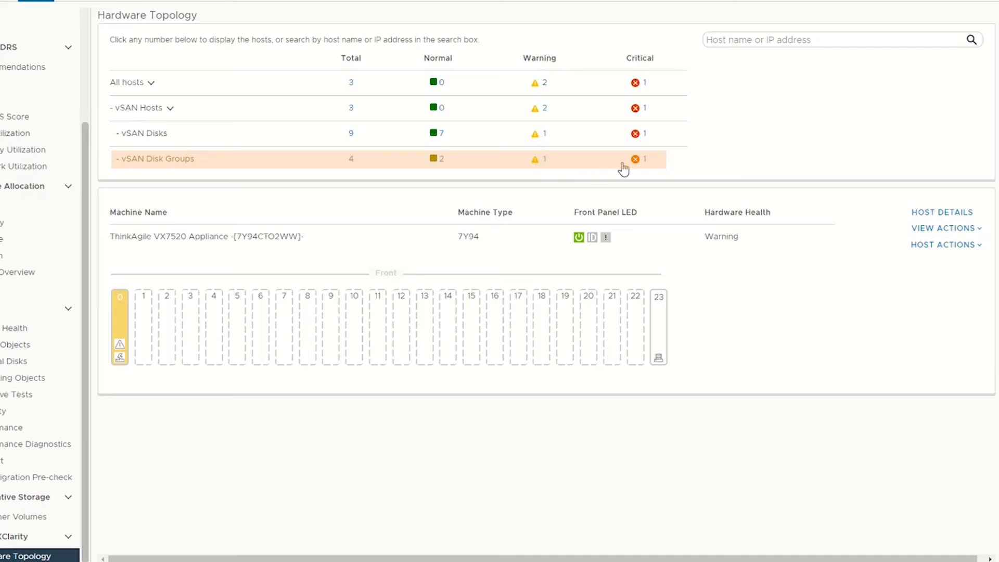
{"action": "left_click", "coordinate": [635, 158]}
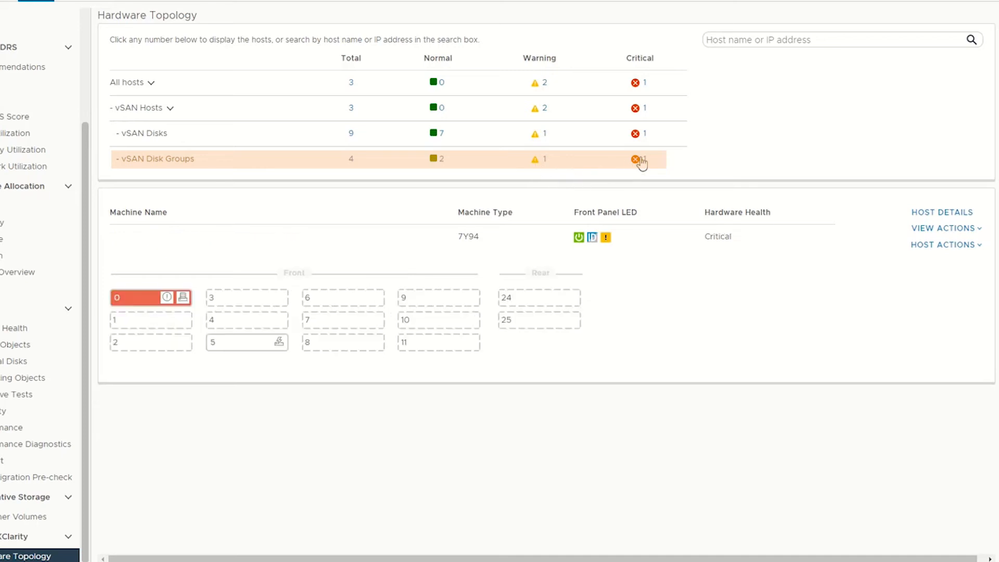
{"action": "left_click", "coordinate": [643, 158]}
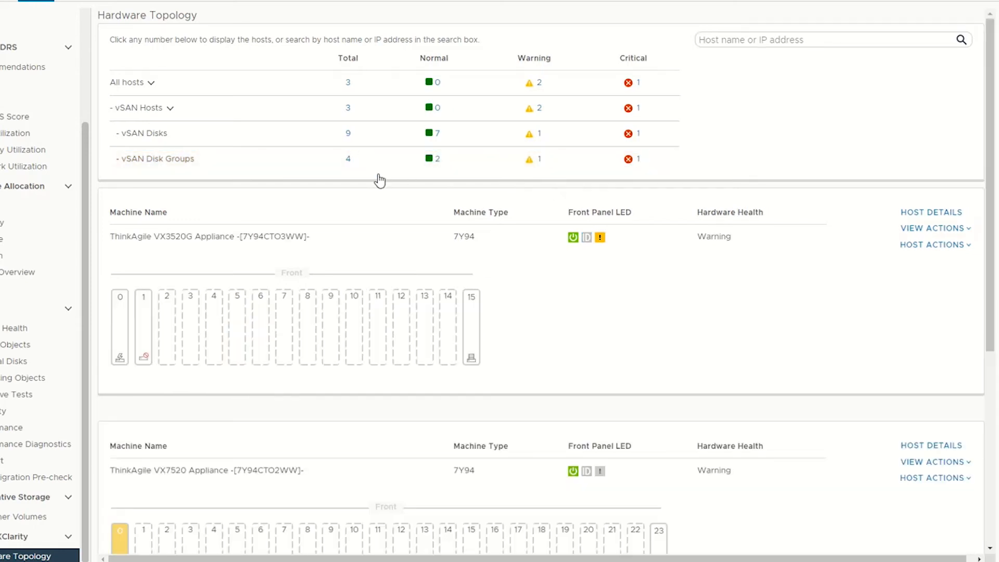
{"action": "mouse_move", "coordinate": [934, 227]}
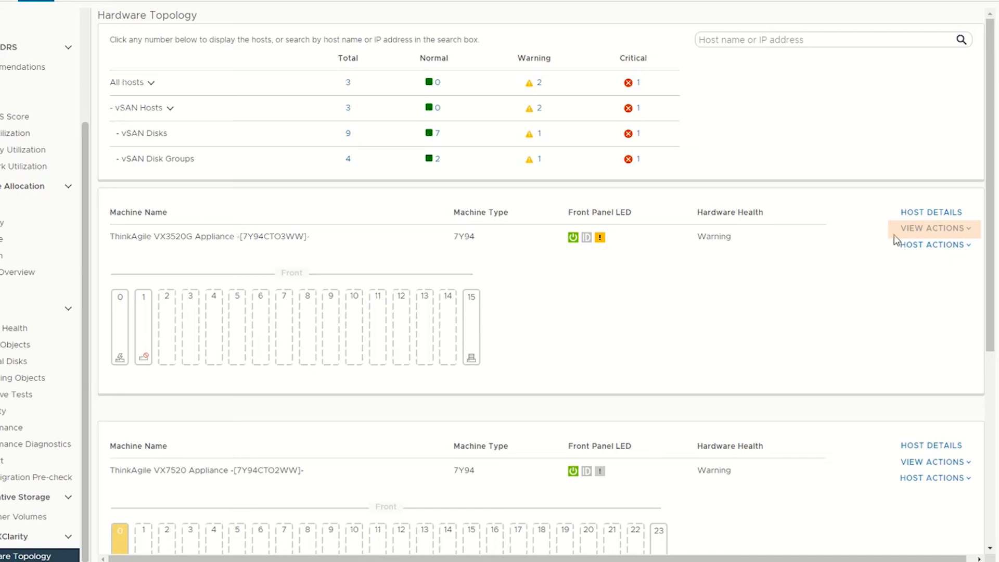
Expand the VX3520G host's View Actions and Host Actions menus with LED, BMC and remote console options.
{"action": "left_click", "coordinate": [934, 227]}
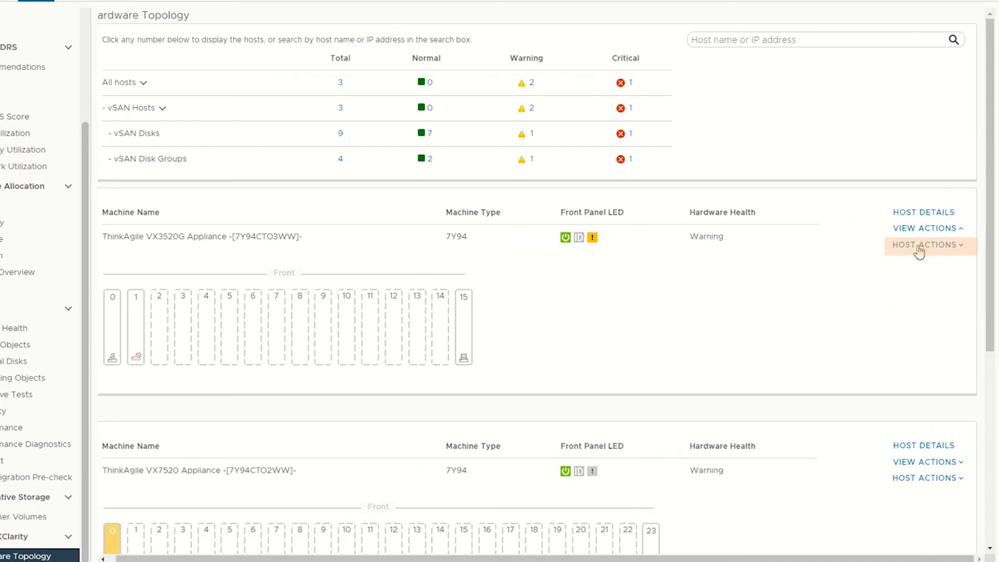
{"action": "left_click", "coordinate": [924, 244]}
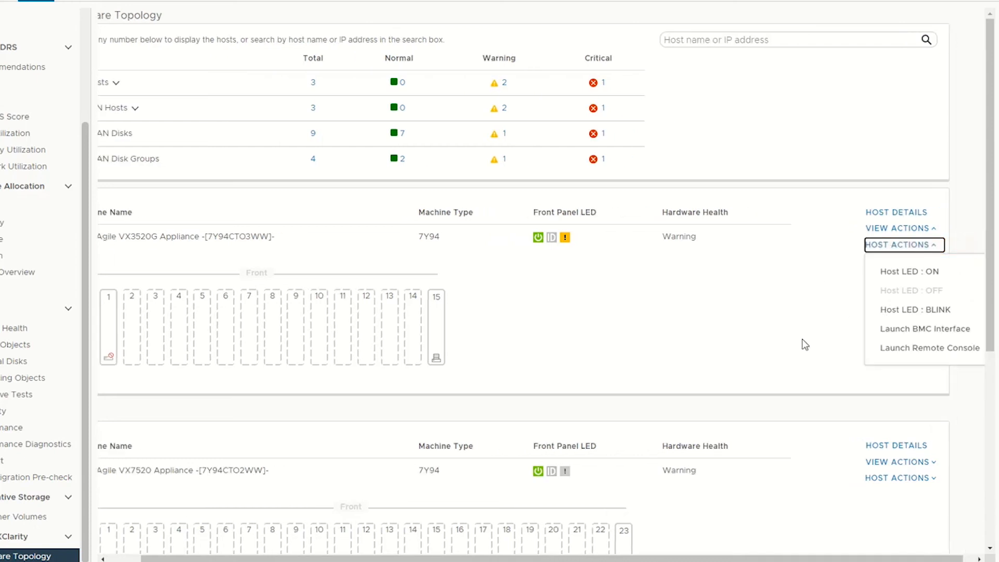